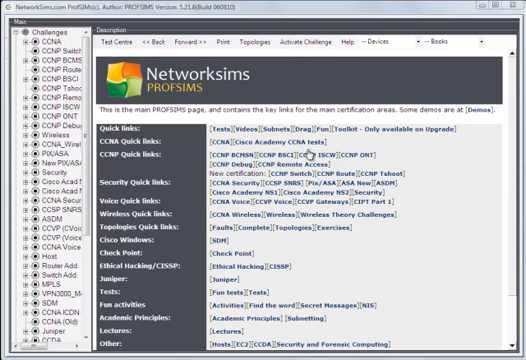
mouse_move(215, 128)
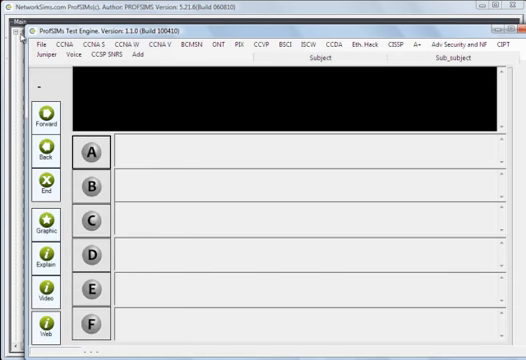
- Browse the subject quiz menus and pick Wireless Networks: Antenna from CCNA W
left_click(66, 46)
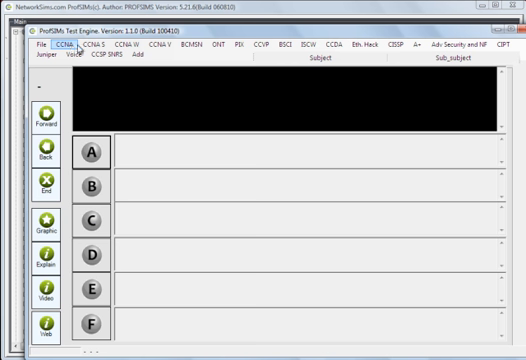
left_click(123, 46)
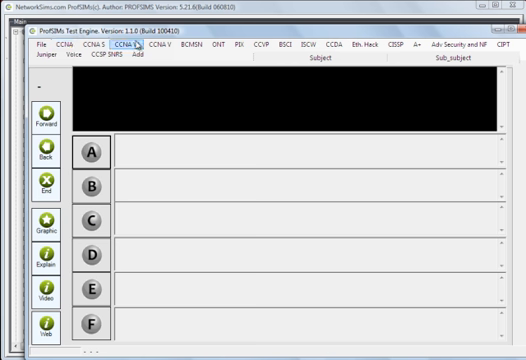
left_click(194, 45)
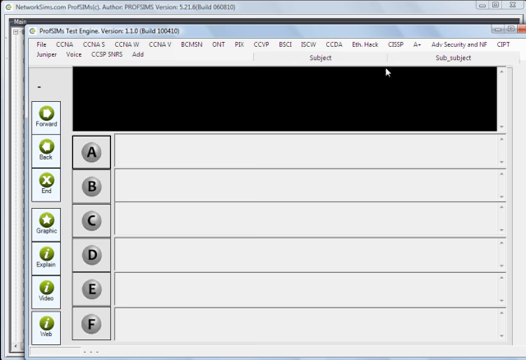
left_click(93, 45)
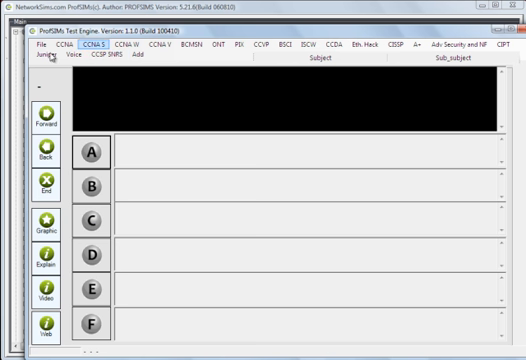
left_click(128, 45)
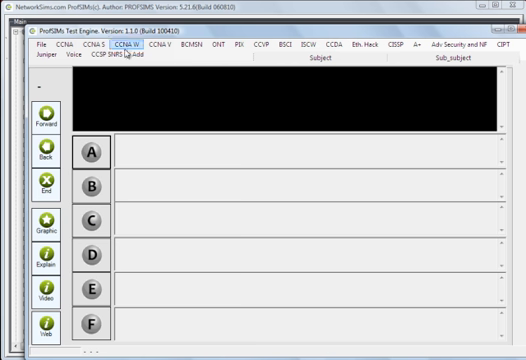
left_click(238, 46)
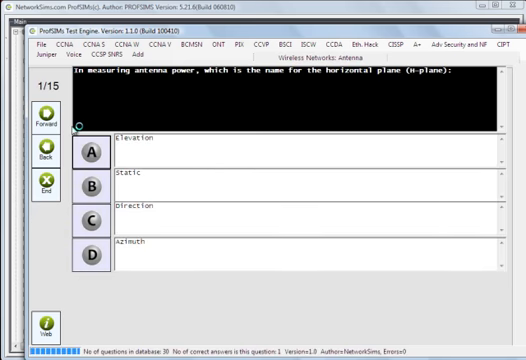
- Advance through the antenna questions, then end the quiz to review from question 1
left_click(95, 154)
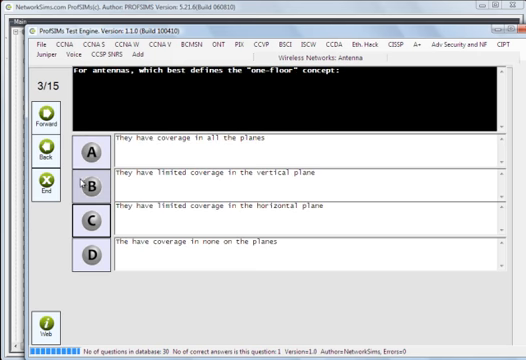
left_click(40, 130)
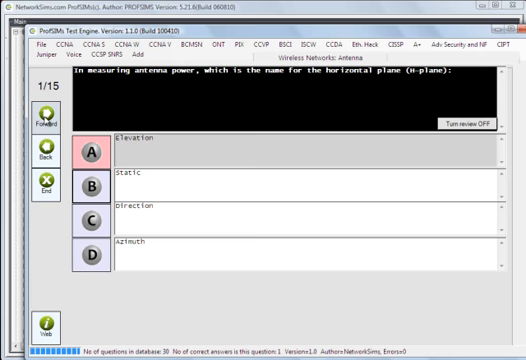
- Check answer choices and move forward through the reviewed antenna questions
left_click(92, 188)
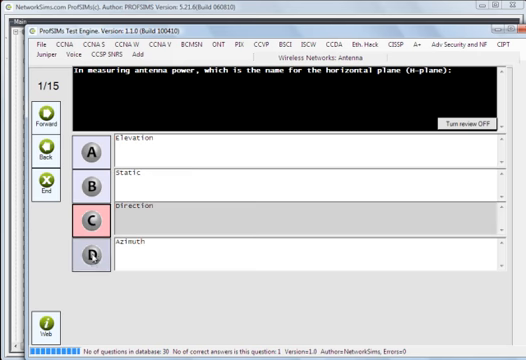
left_click(94, 243)
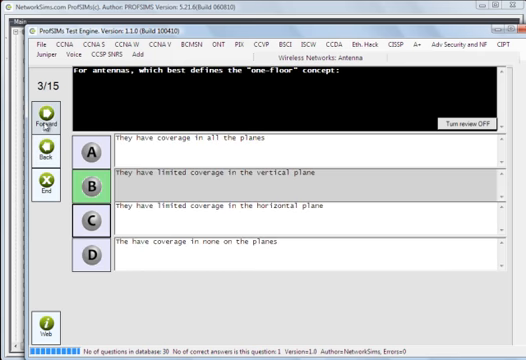
left_click(43, 116)
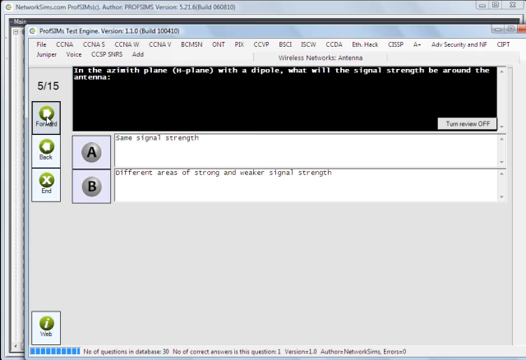
left_click(47, 114)
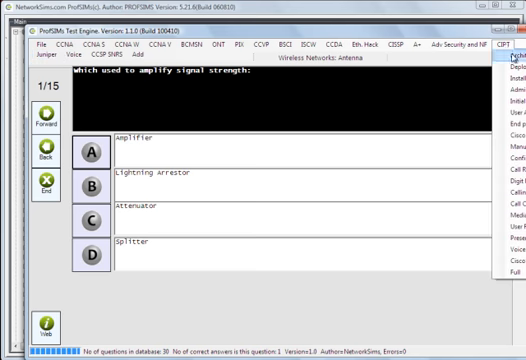
mouse_move(510, 75)
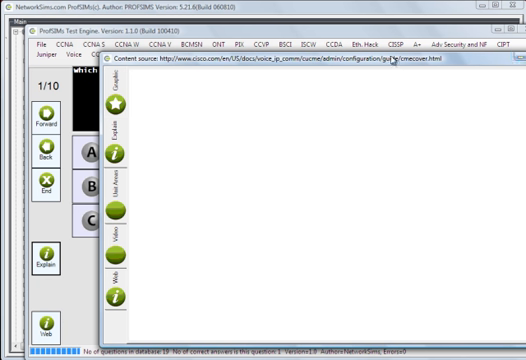
mouse_move(398, 63)
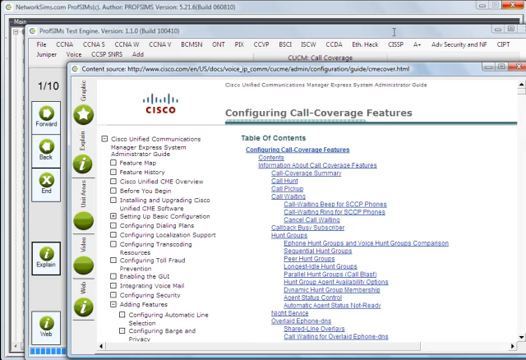
- Scroll down through Cisco's Configuring Call-Coverage Features guide
scroll("down", 3)
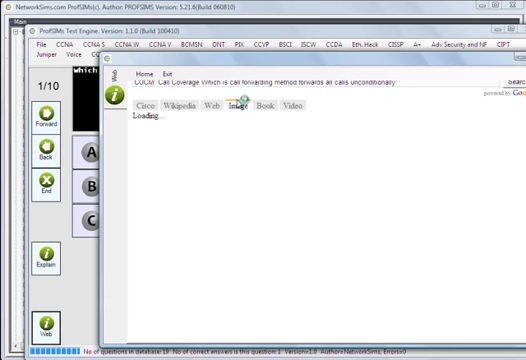
- Browse the image results for the question's web search
left_click(264, 104)
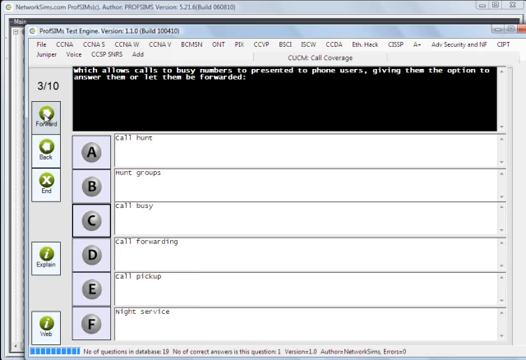
- End the Call Coverage quiz and review forward to the Call Forward Busy answer
left_click(39, 127)
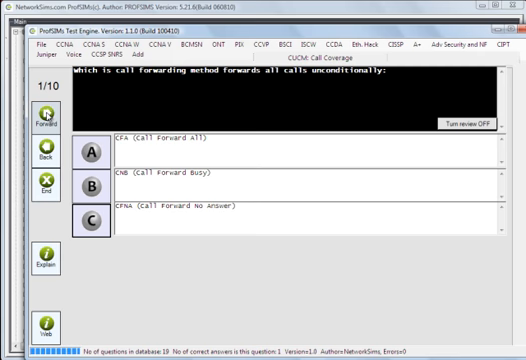
left_click(40, 115)
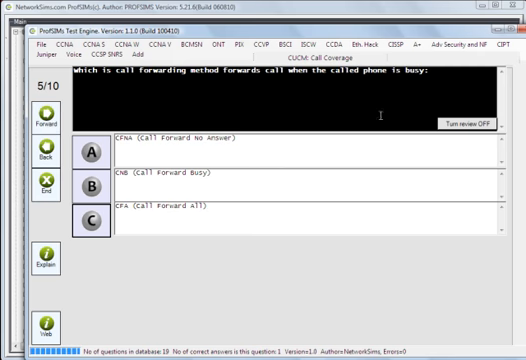
left_click(90, 182)
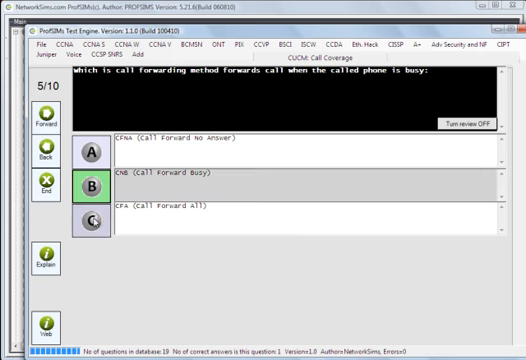